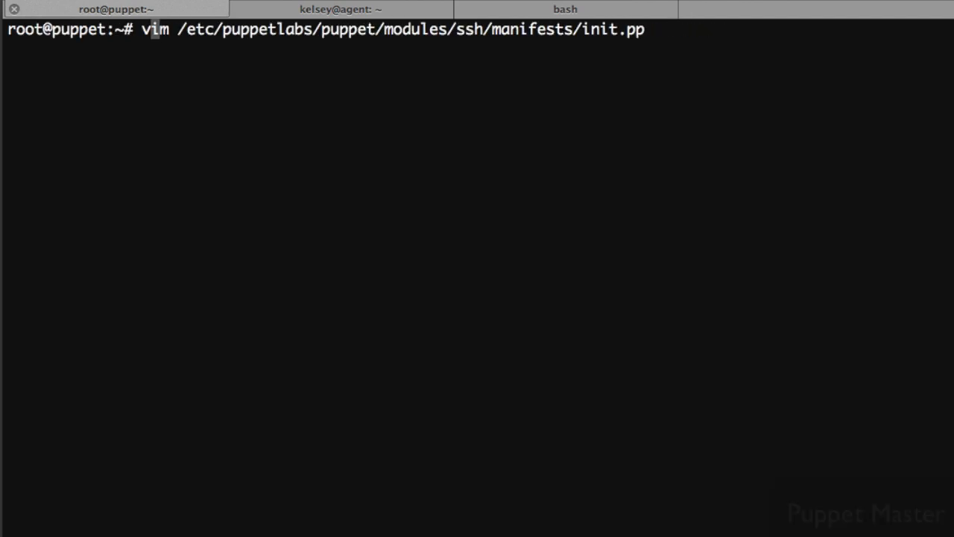
# In the ssh module, scp root@agent:/etc/ssh/sshd_config to files/sshd_config.Debian and verify it with tree.
pyautogui.press('Return')
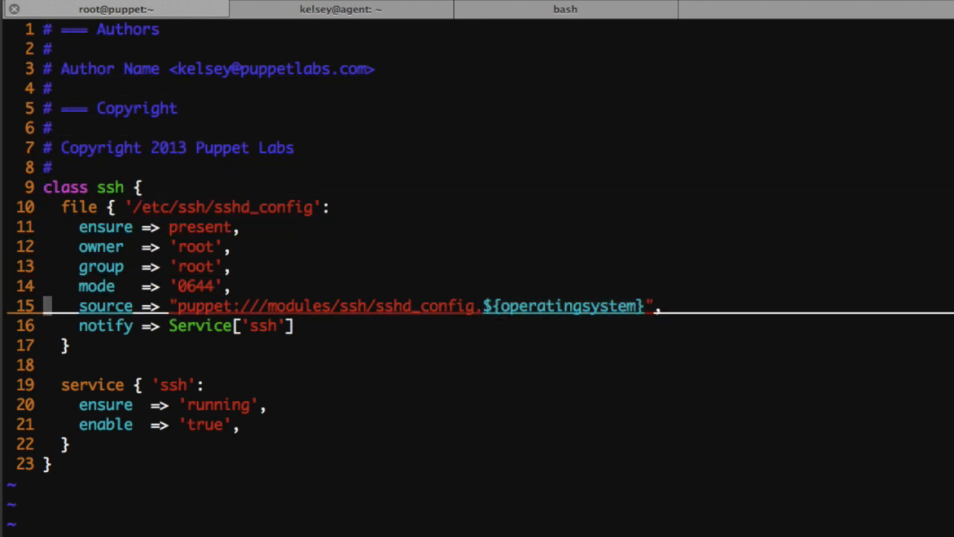
pyautogui.doubleClick(563, 306)
pyautogui.write('cd /etc/')
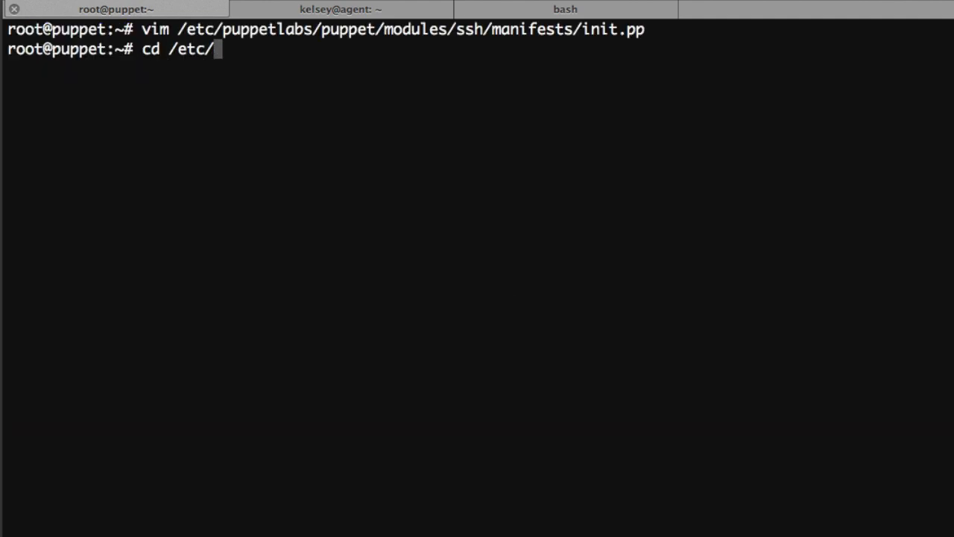
pyautogui.write('puppetlabs/puppet/modules/ssh/')
pyautogui.write('ls')
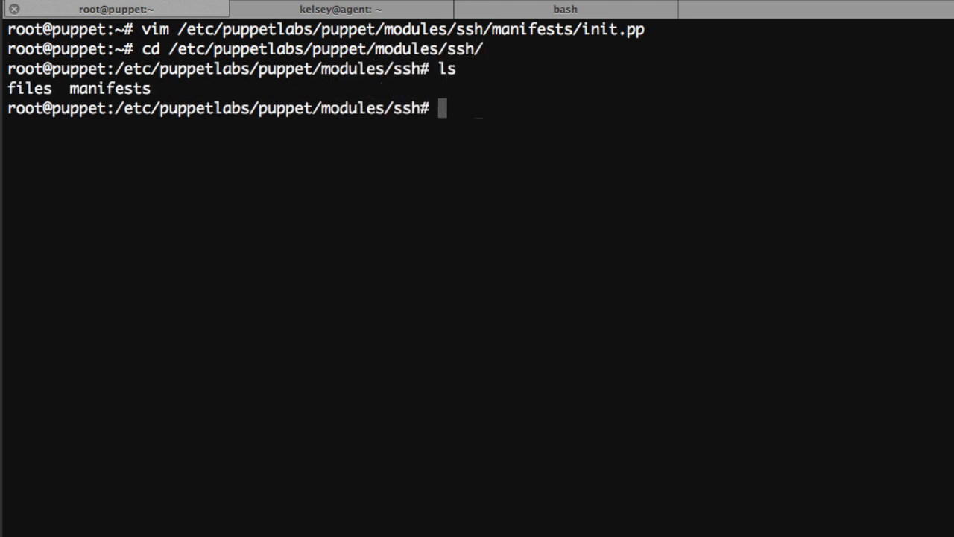
pyautogui.write('tree')
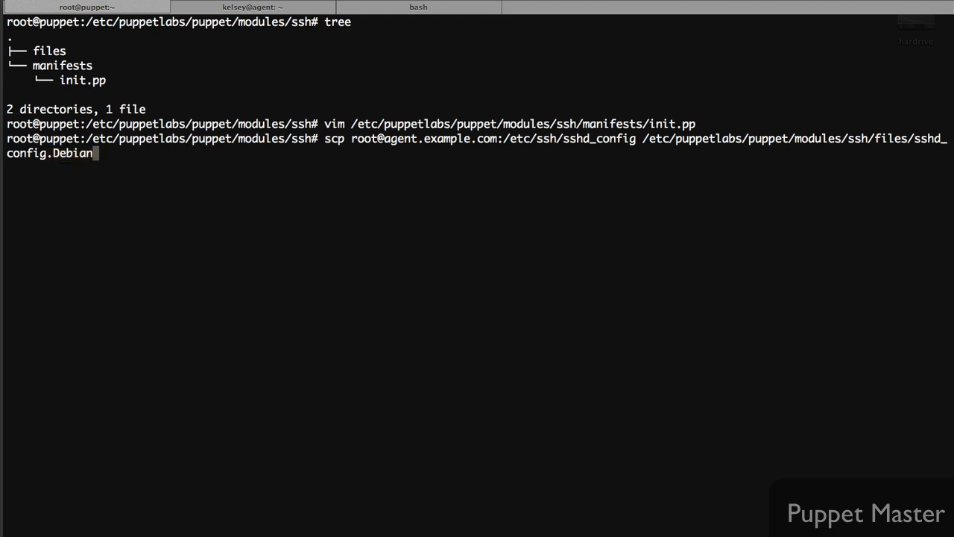
pyautogui.press('Return')
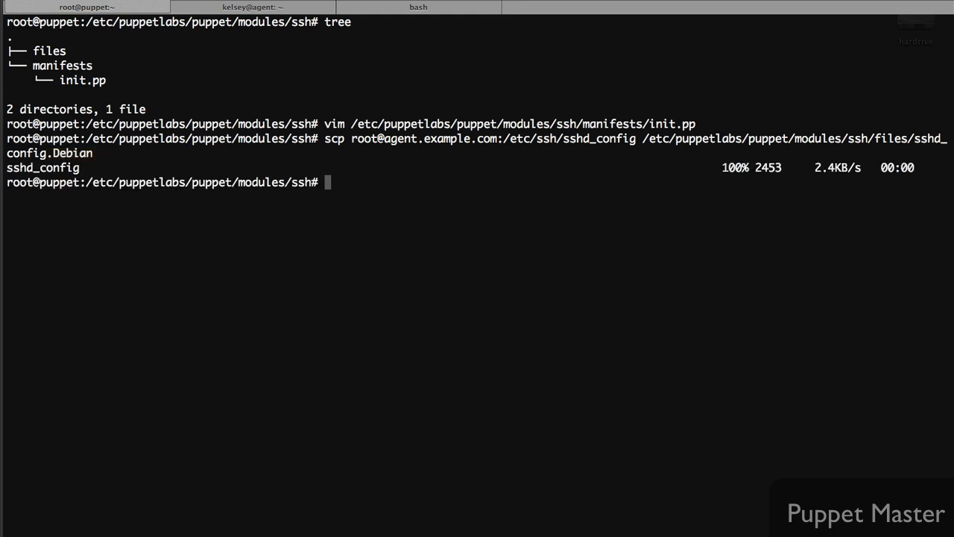
pyautogui.write('tree')
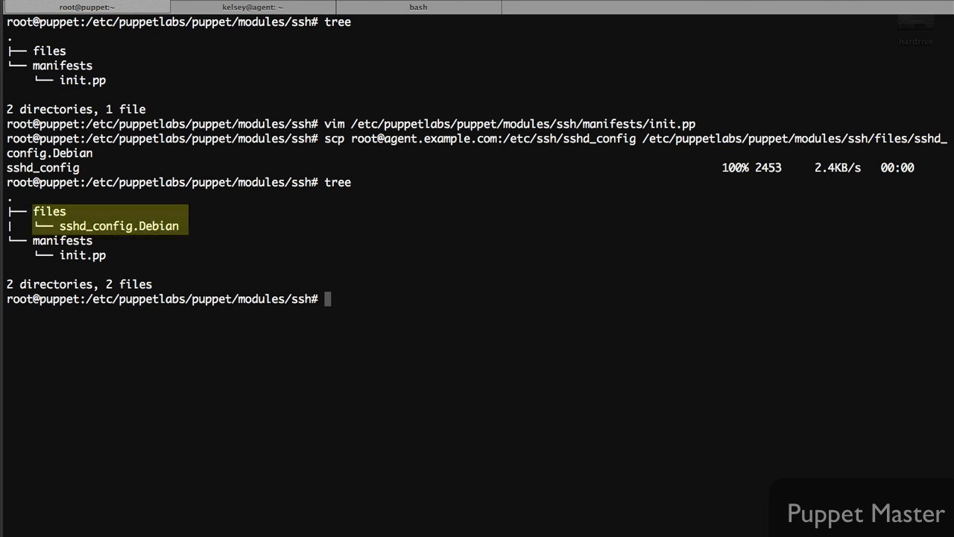
pyautogui.write('vim files/')
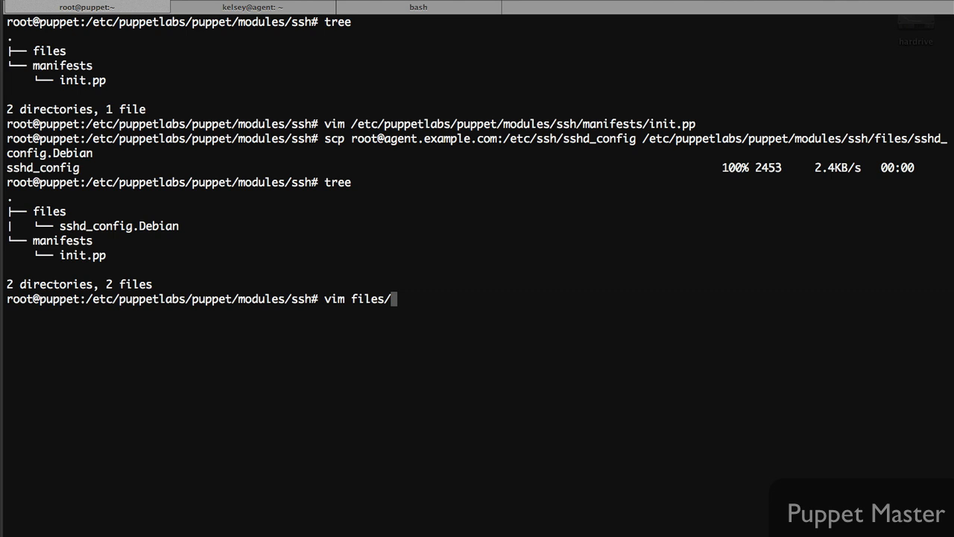
# Open files/sshd_config.Debian in vim, then run puppet agent -t on the agent.
pyautogui.write('sshd_config.Debian')
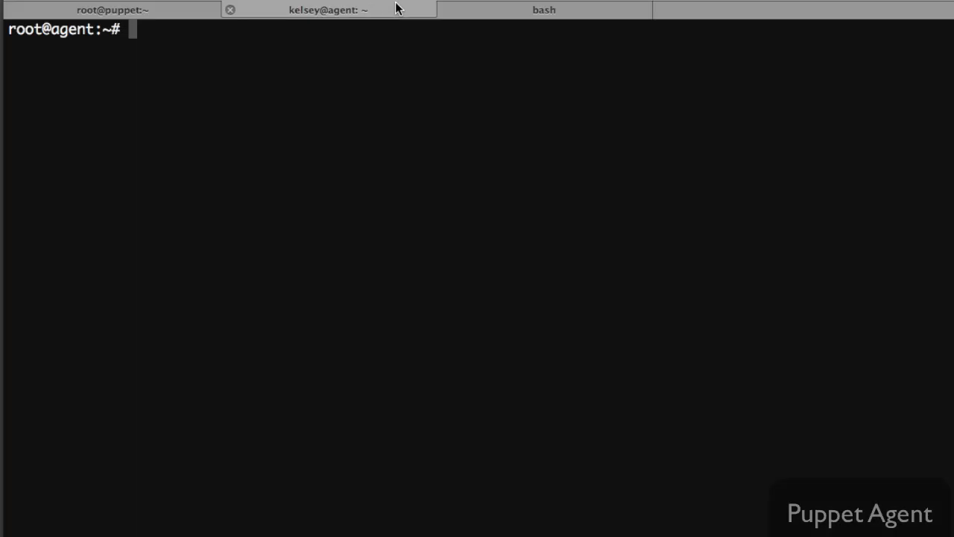
pyautogui.write('puppet agent -t')
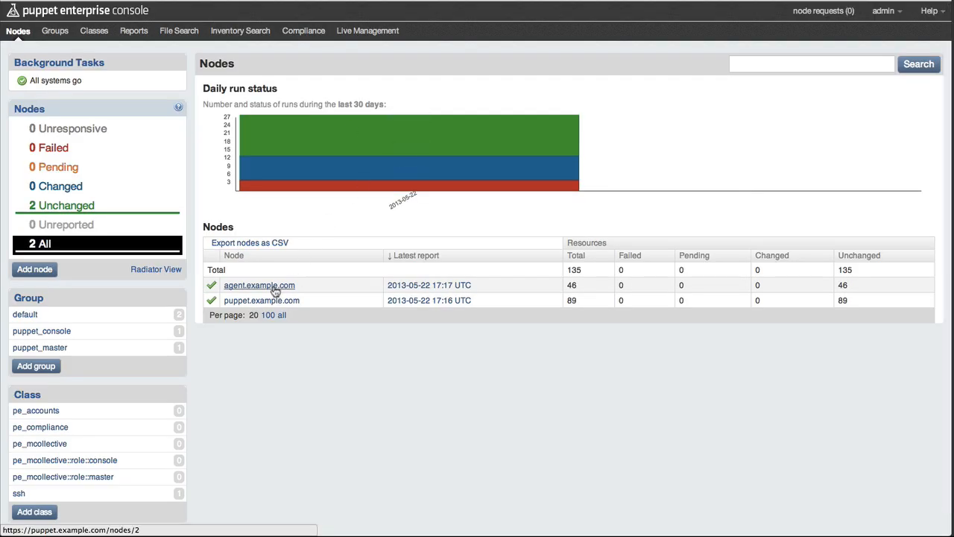
pyautogui.click(260, 285)
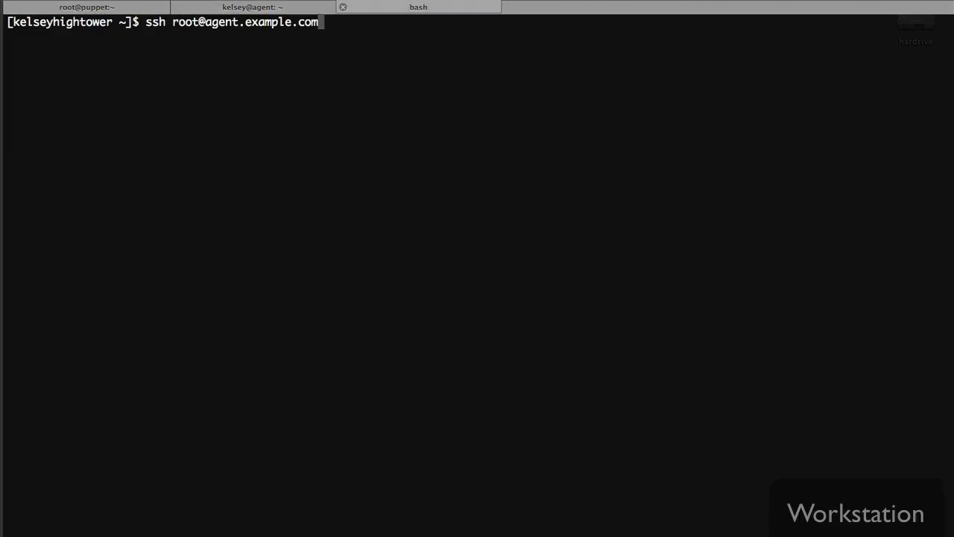
# SSH into agent.example.com as root, exit, and return to the root@puppet tab.
pyautogui.press('Return')
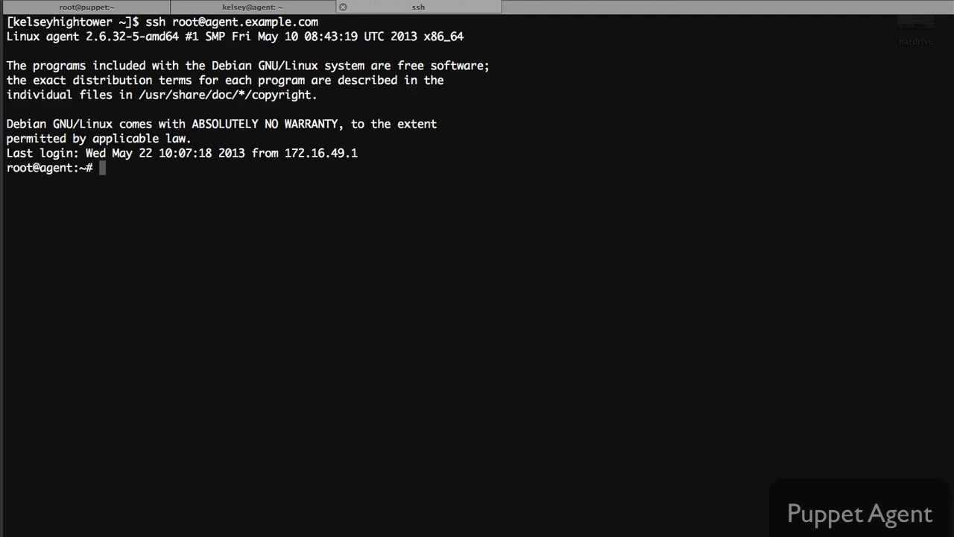
pyautogui.write('exit')
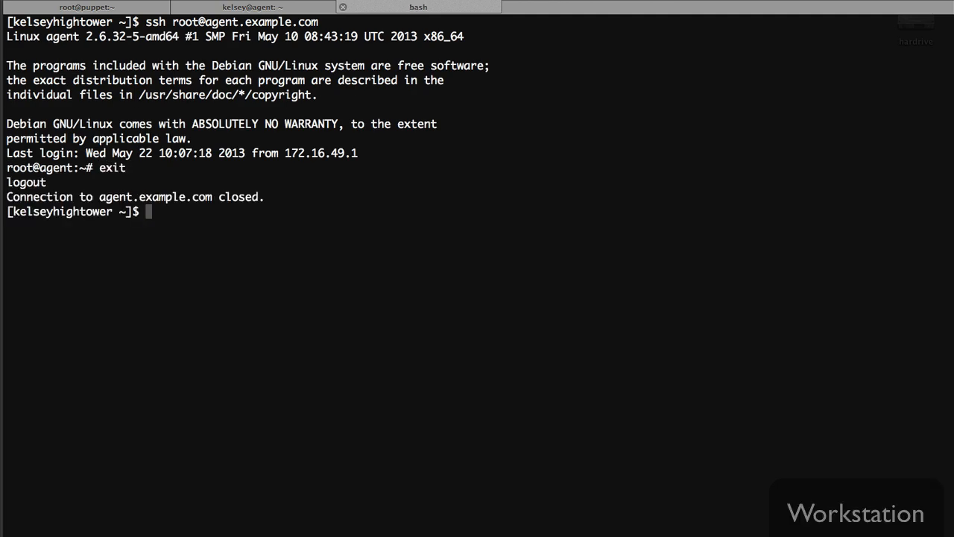
pyautogui.click(86, 7)
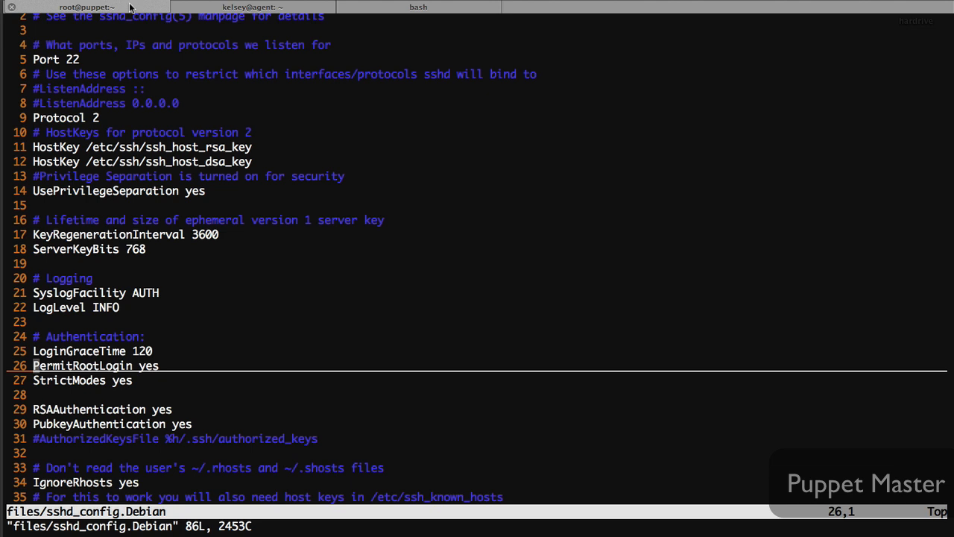
pyautogui.moveTo(103, 365)
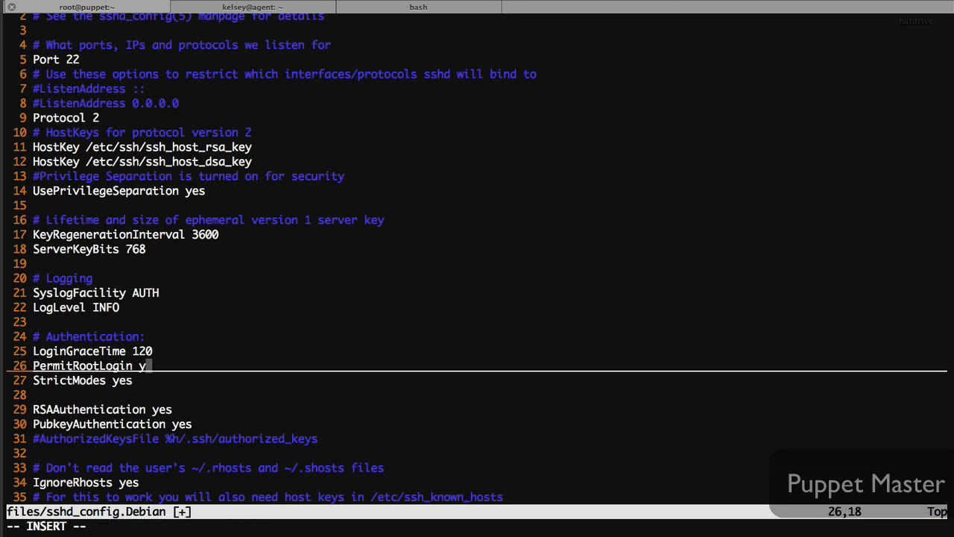
# Change PermitRootLogin from yes to no on line 26 of sshd_config.Debian and save.
pyautogui.write('no')
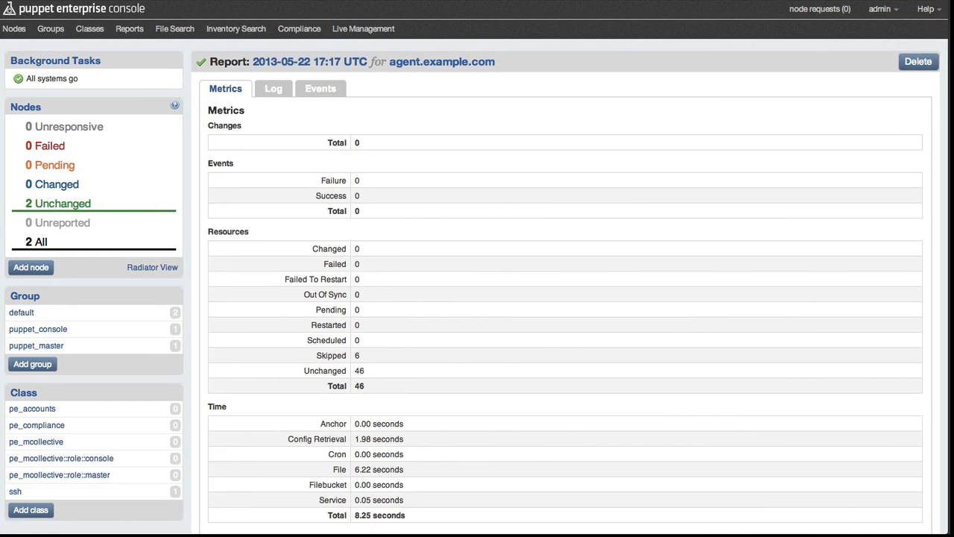
# Open agent.example.com's 17:29 report from Nodes and scroll through its Log entries.
pyautogui.click(14, 28)
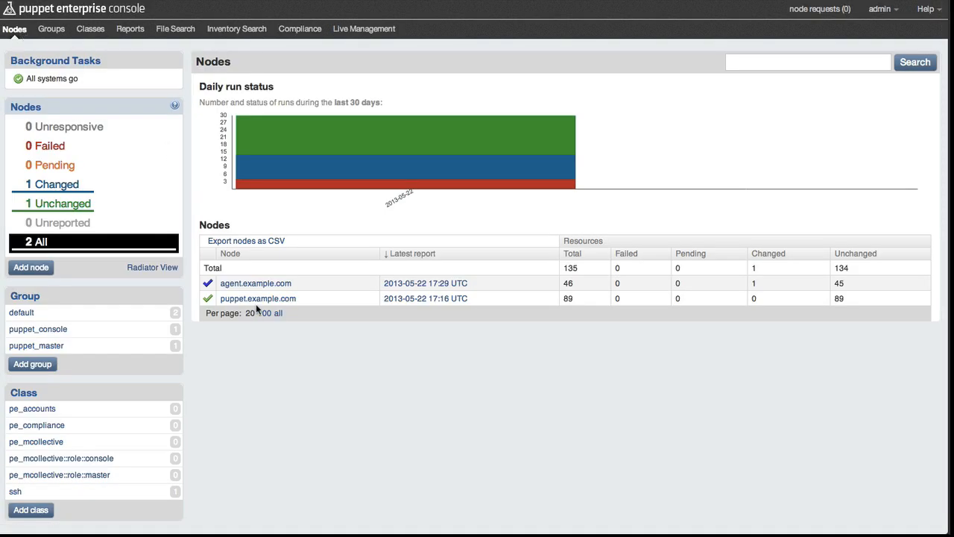
pyautogui.scroll(-3)
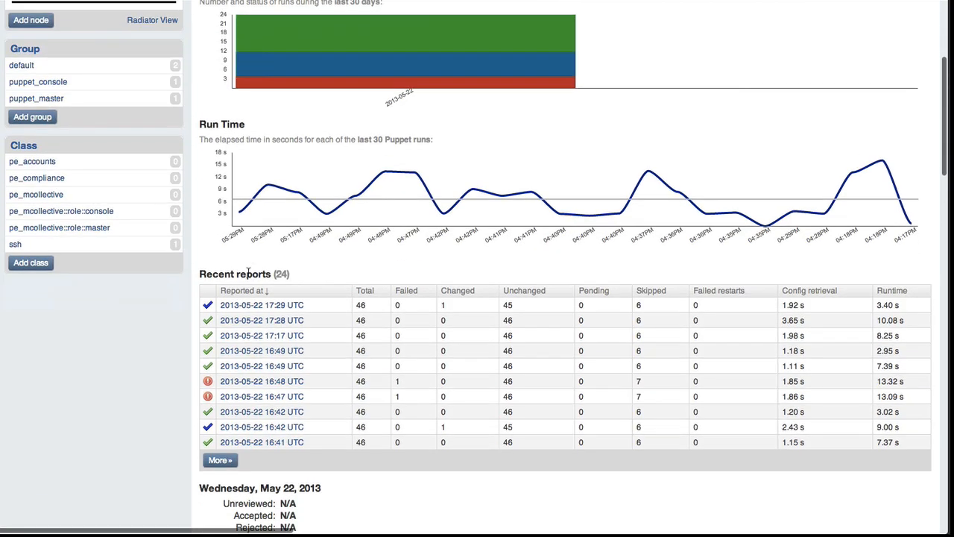
pyautogui.click(261, 305)
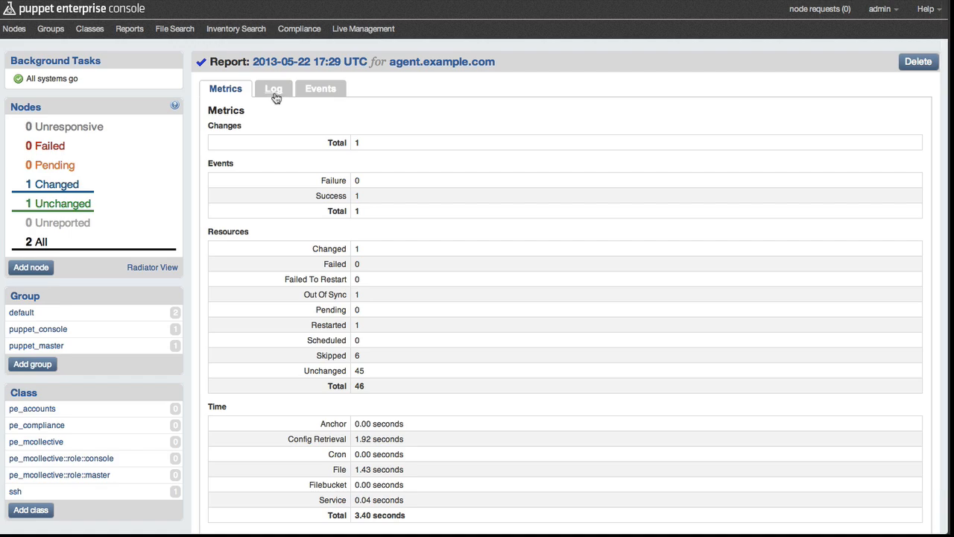
pyautogui.click(273, 88)
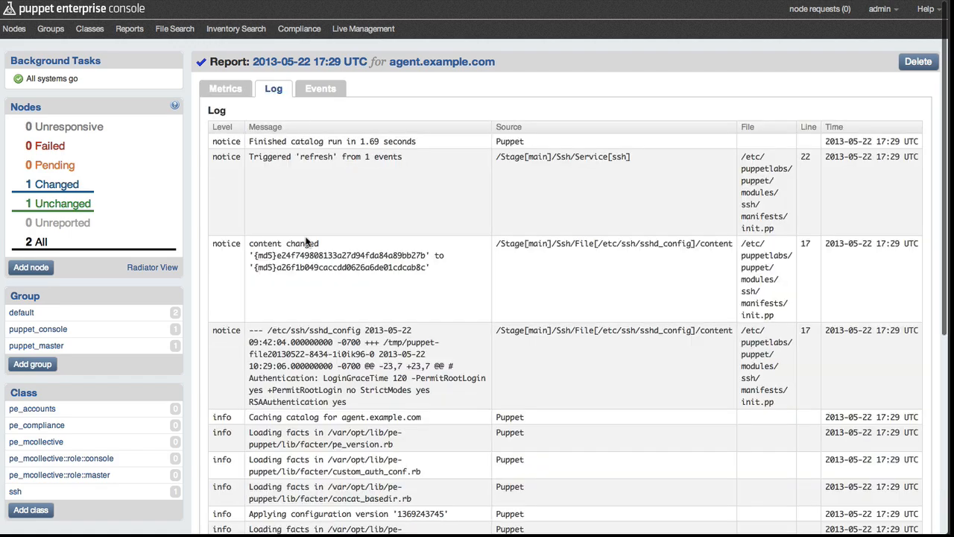
pyautogui.scroll(-3)
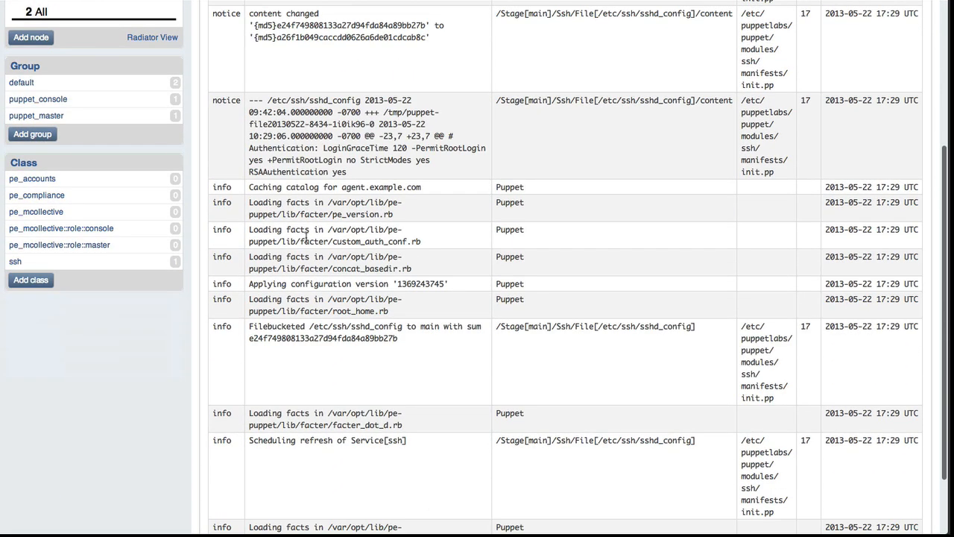
pyautogui.scroll(-3)
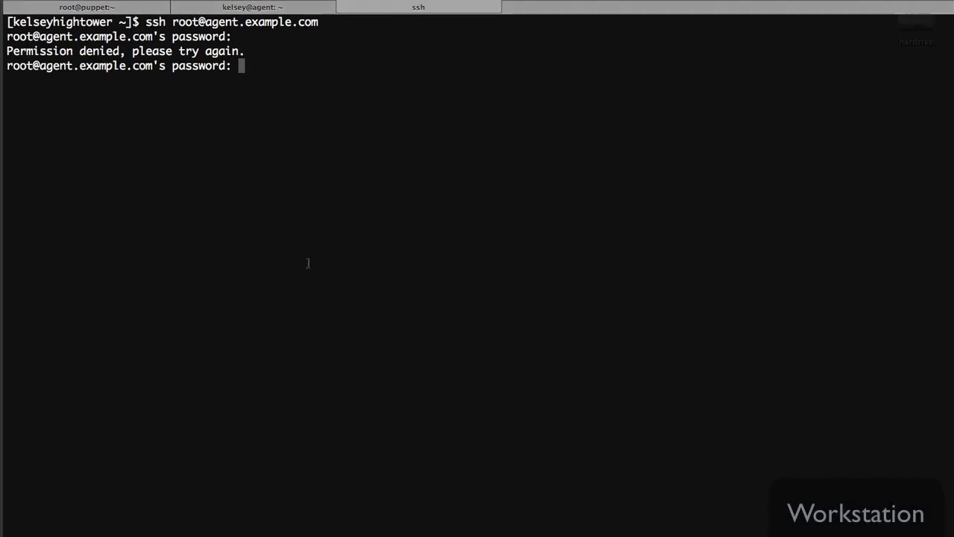
# After root SSH is denied, change PermitRootLogin to no in vim on the root@puppet tab.
pyautogui.click(86, 7)
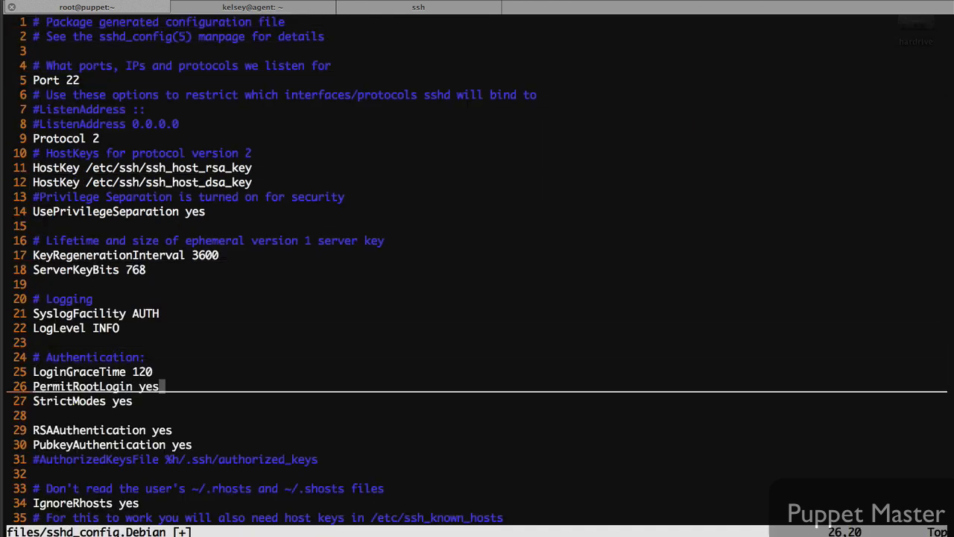
pyautogui.write('no')
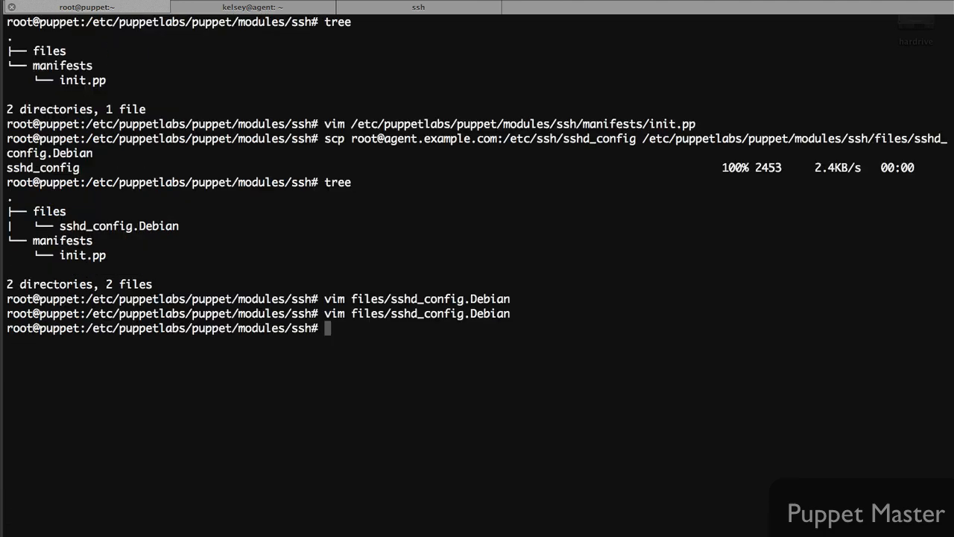
# On the agent, edit /etc/ssh/sshd_config, then rerun puppet agent -t to revert PermitRootLogin.
pyautogui.click(252, 7)
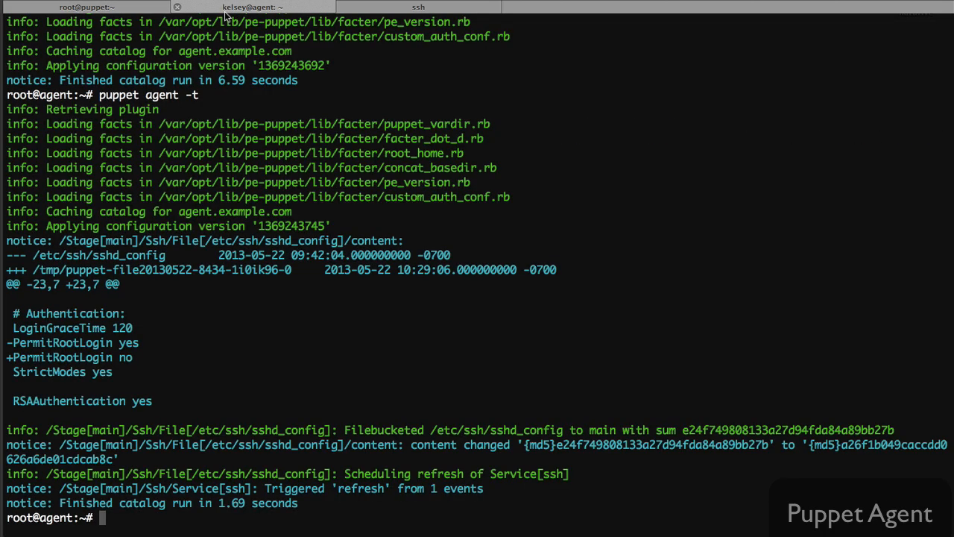
pyautogui.write('vim /etc/ssh/sshd_config')
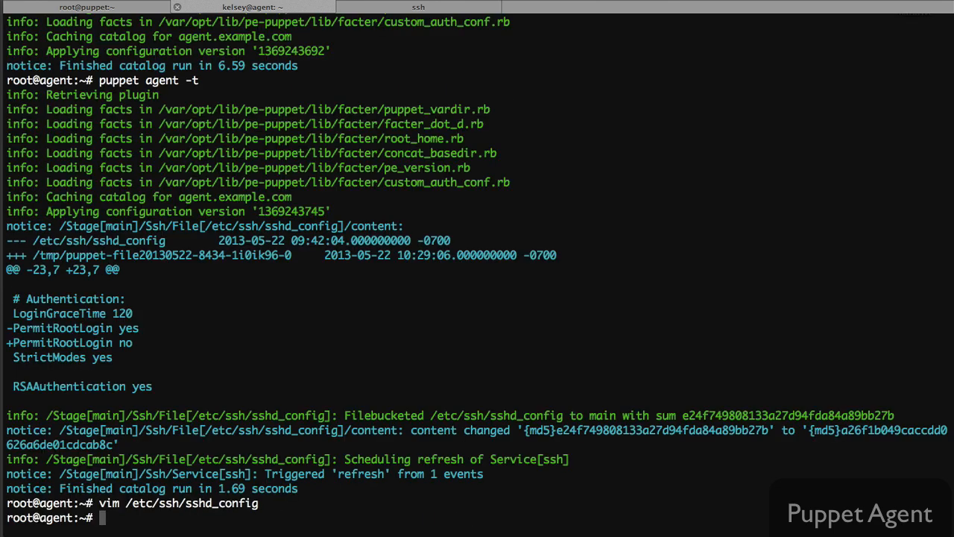
pyautogui.write('puppet agent -t')
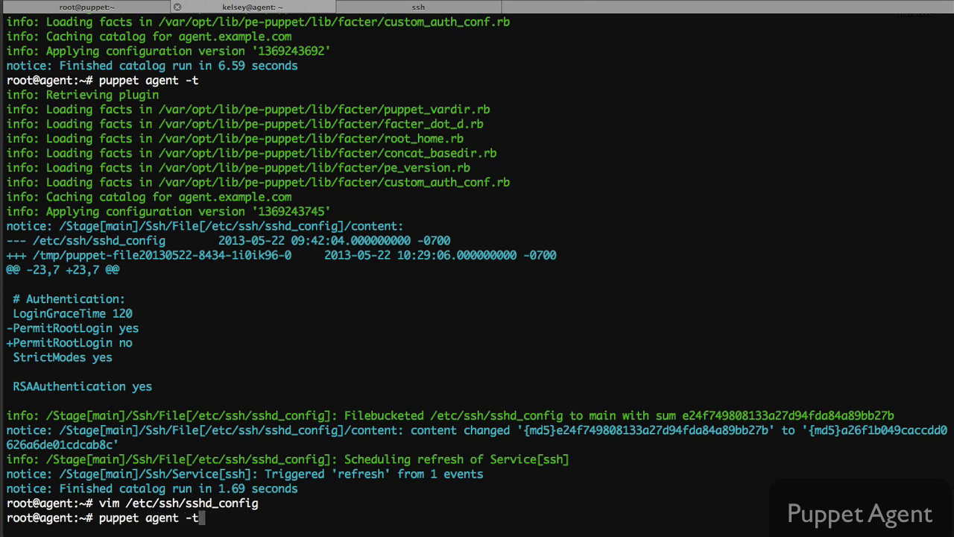
pyautogui.press('Return')
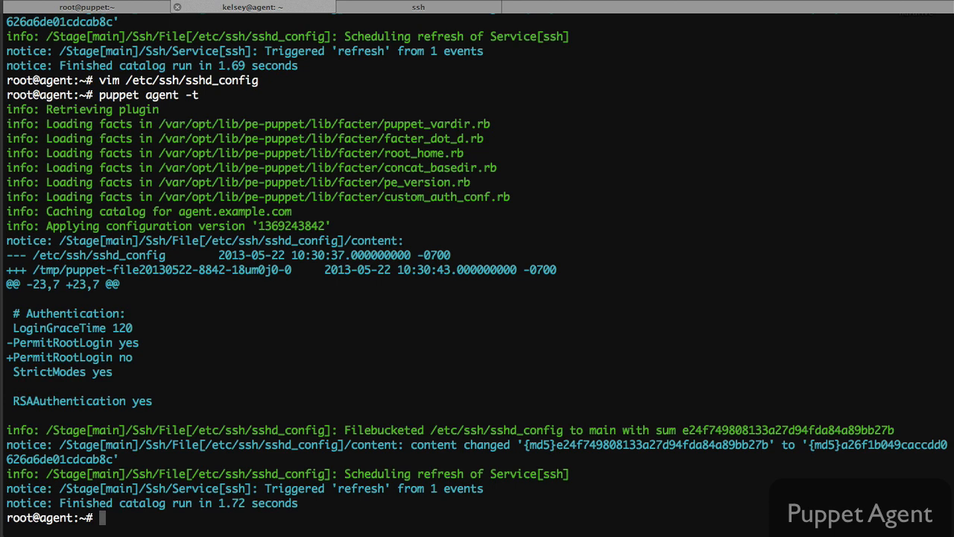
# On the root@puppet tab, replace yes with no on line 26 of sshd_config.Debian.
pyautogui.click(564, 8)
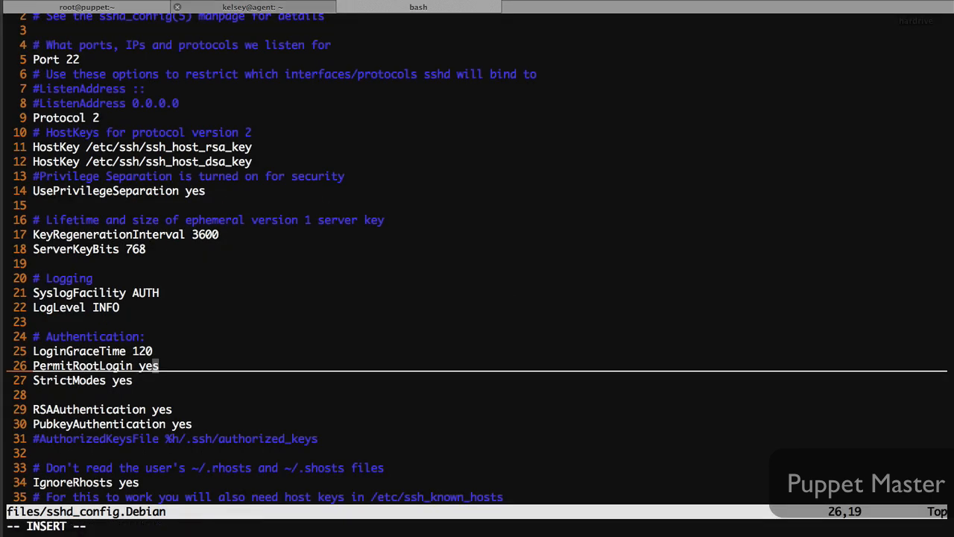
pyautogui.write('no')
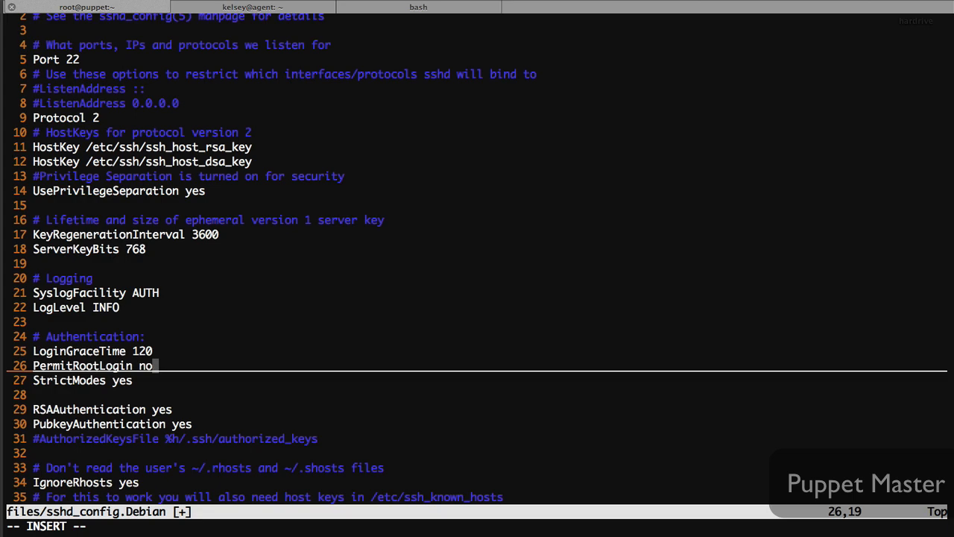